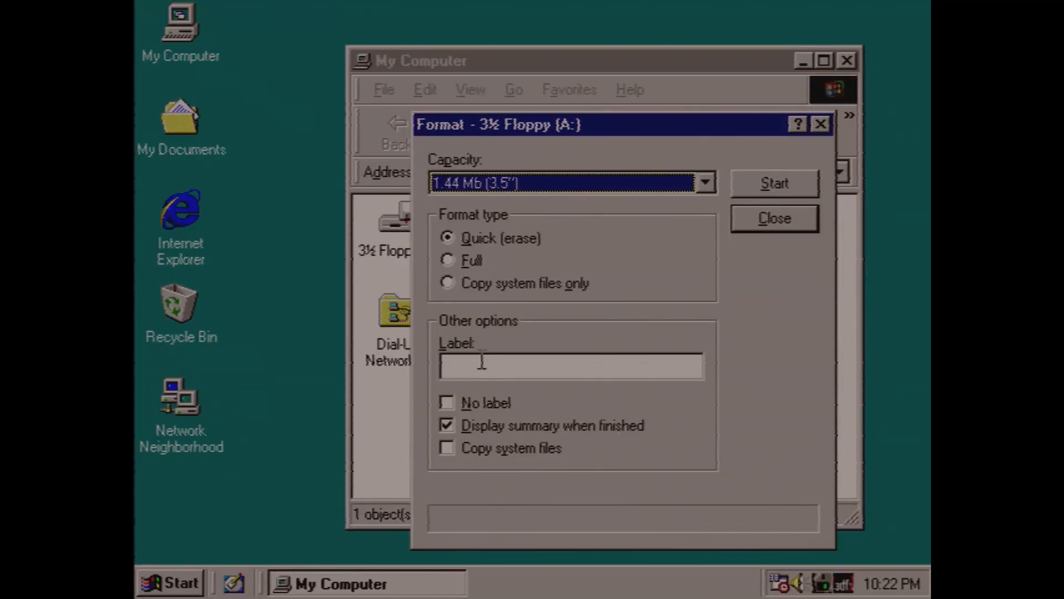
Start a Quick (erase) format of the 3½ floppy A:, triggering the offer of a Full format.
click(775, 182)
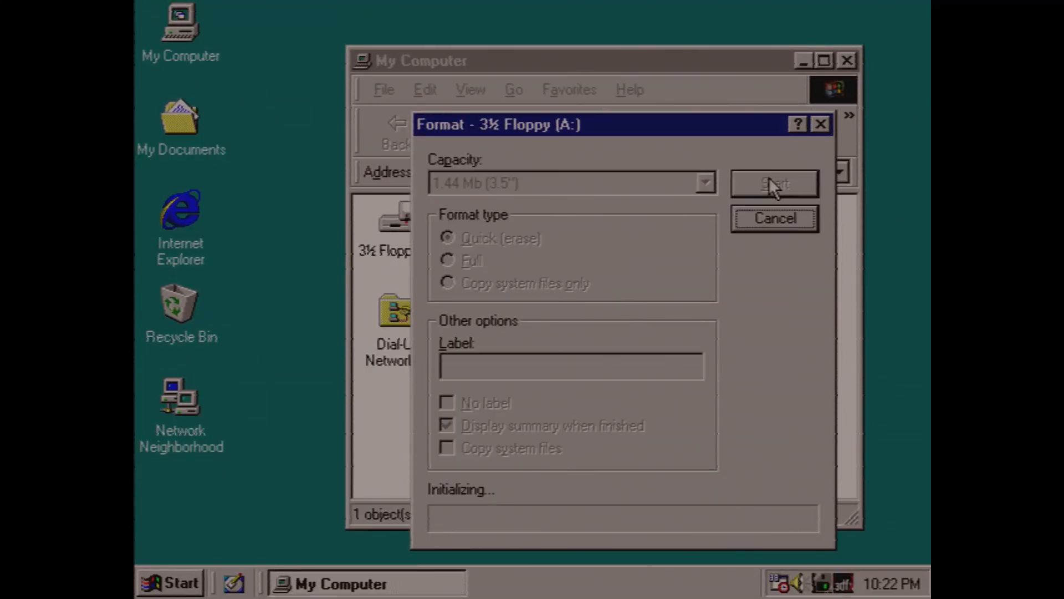
click(773, 184)
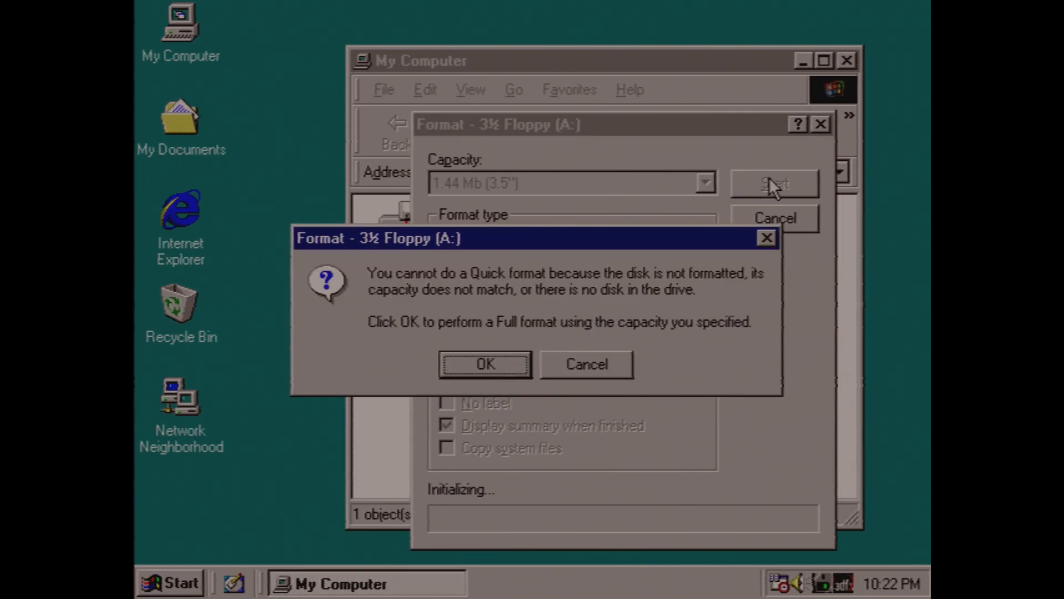
mouse_move(517, 328)
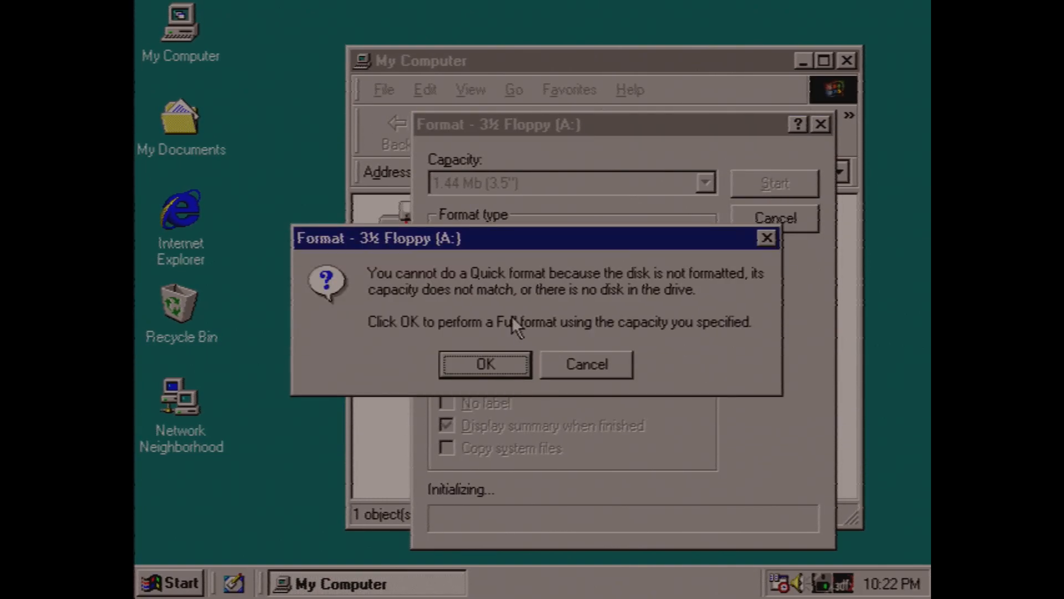